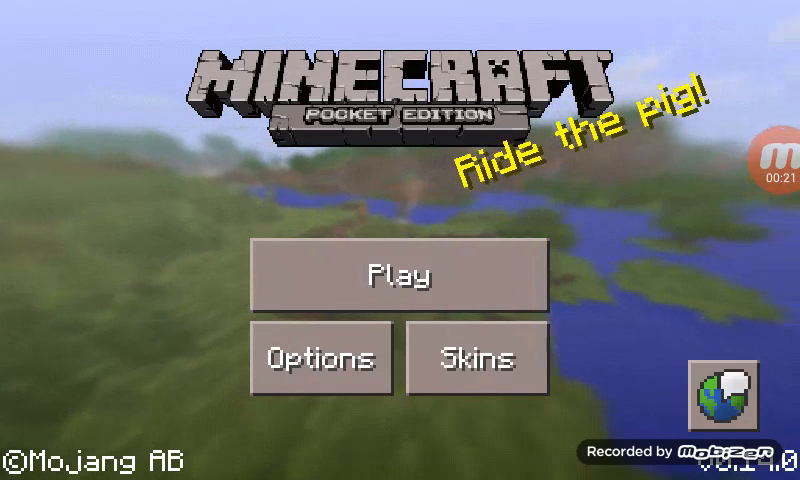
Step: Reach the empty Server IP or Address field from the title screen via Play, New, External
left_click(320, 360)
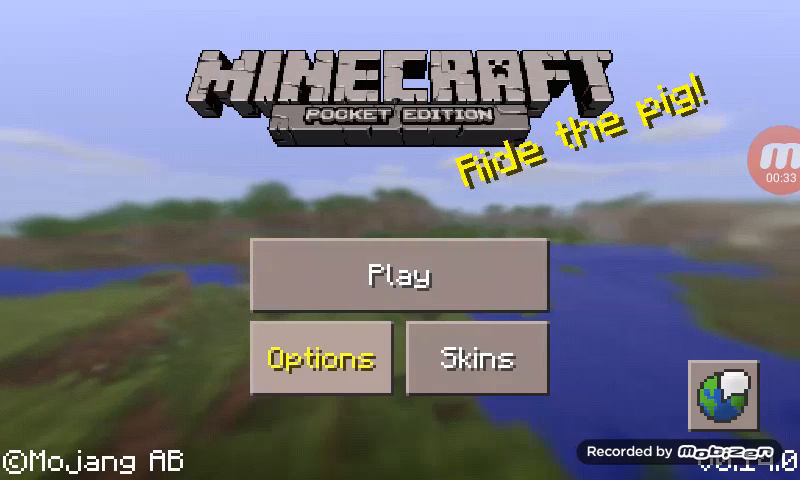
left_click(404, 276)
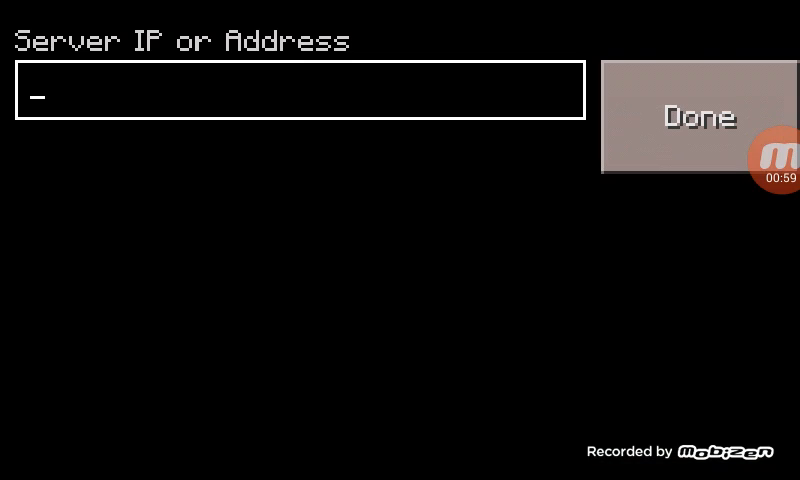
Step: Enter play.lbsg.net as the server address, add it, join LifeBoat and bring up the chat
type("plea")
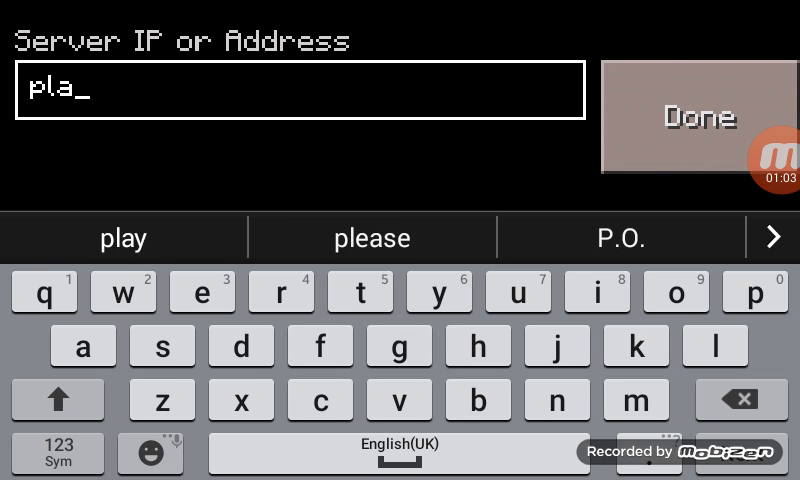
type("y.lbsg")
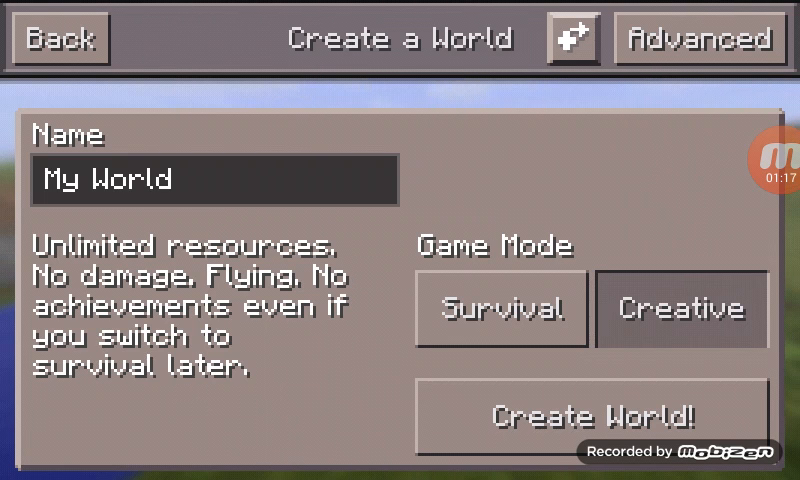
left_click(616, 414)
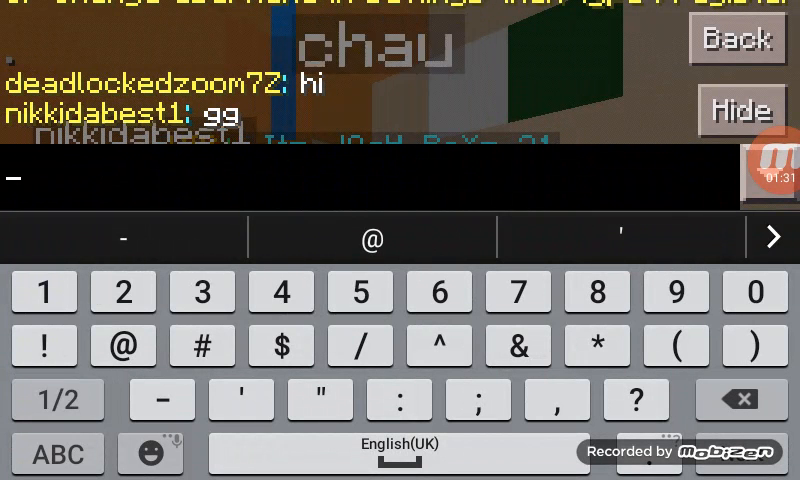
Step: Send /register in chat and get the 'account already registered' reply
type("/")
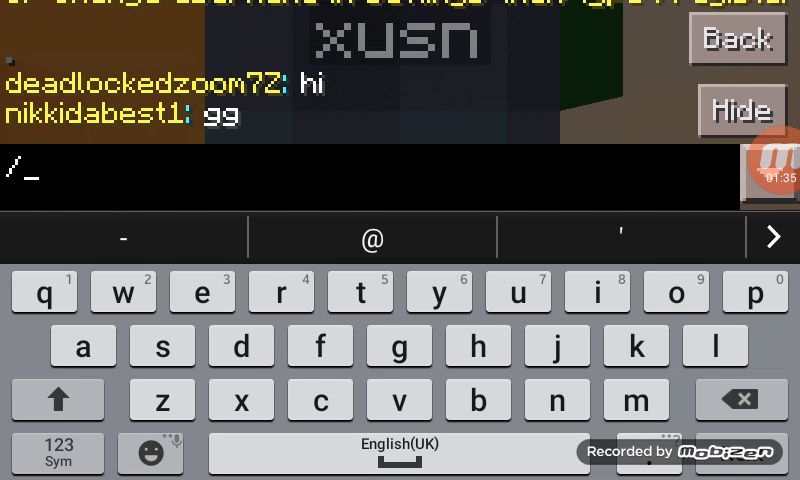
type("re")
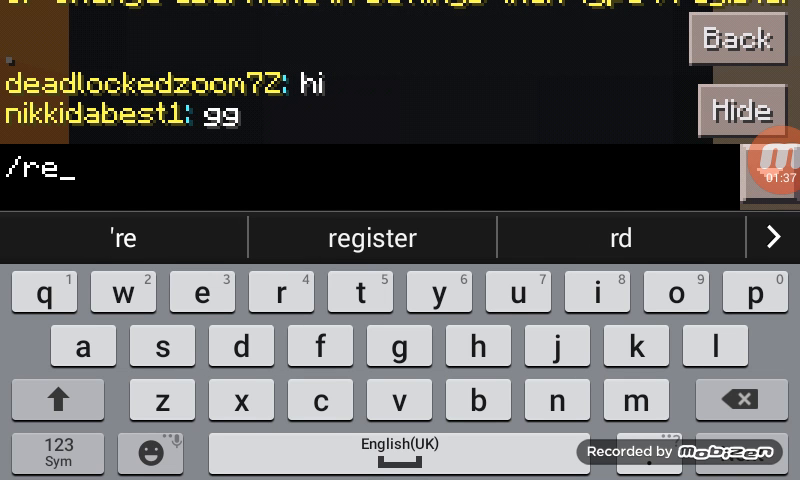
type("gisyer")
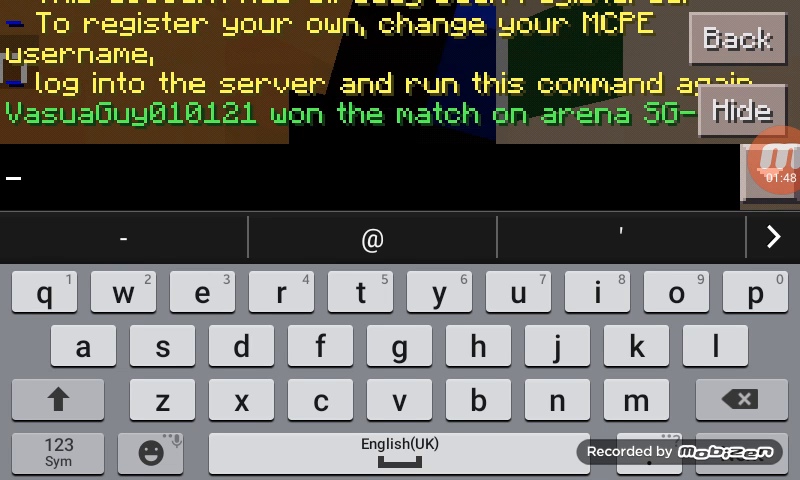
left_click(676, 292)
type("/regi")
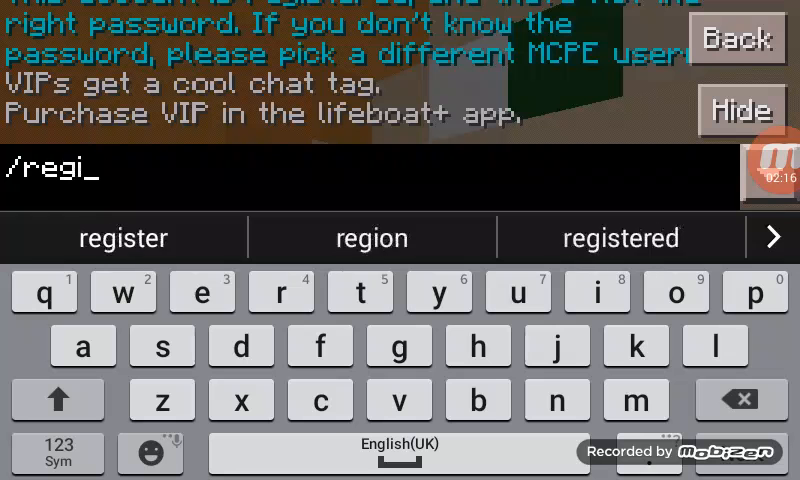
Step: Retry the register command, then leave chat and quit back to the title screen
left_click(124, 238)
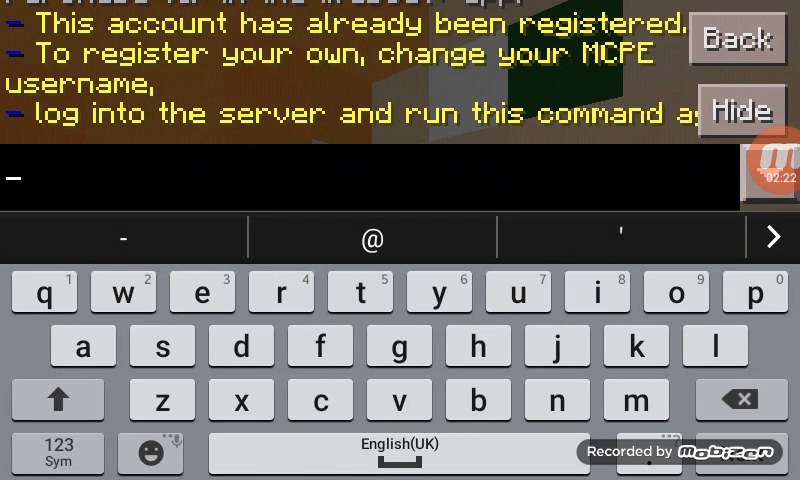
left_click(740, 108)
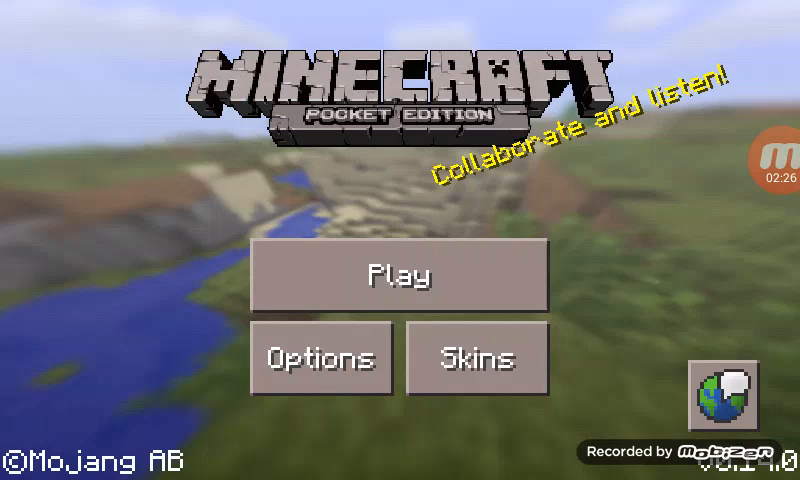
Step: Change the player name in Options to a new username and head back to Play to rejoin
left_click(320, 360)
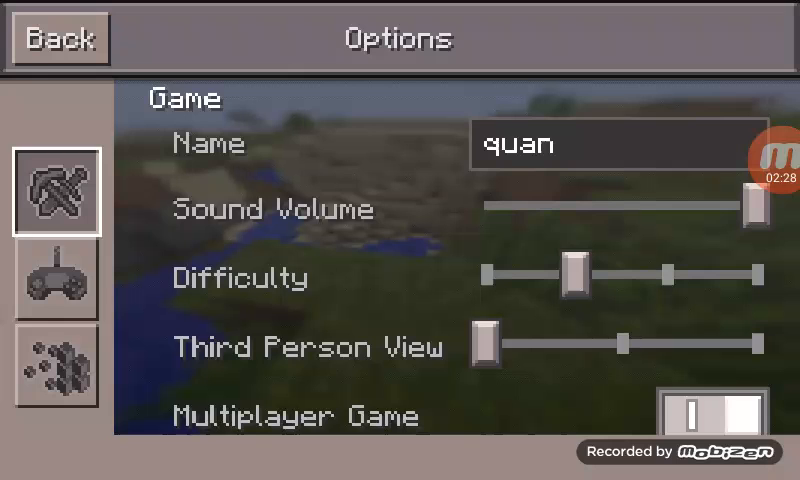
left_click(616, 144)
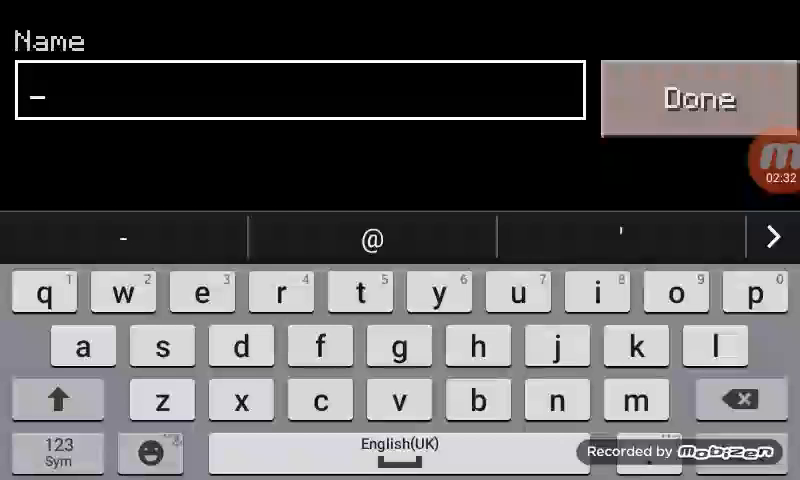
left_click(700, 98)
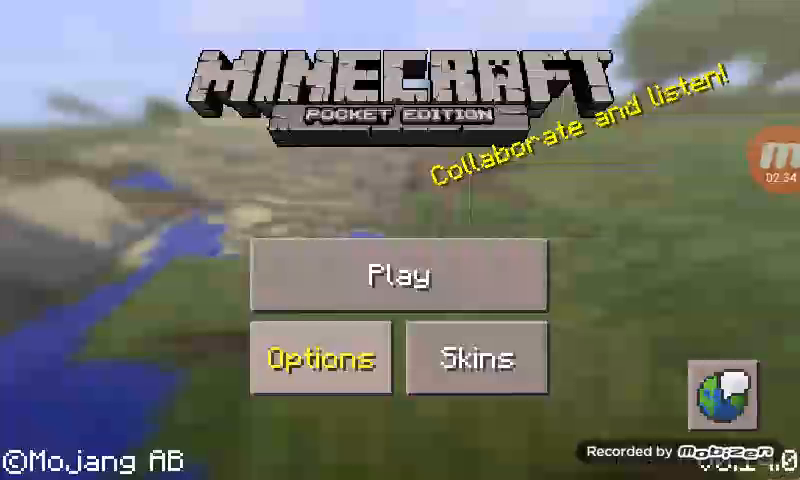
left_click(404, 276)
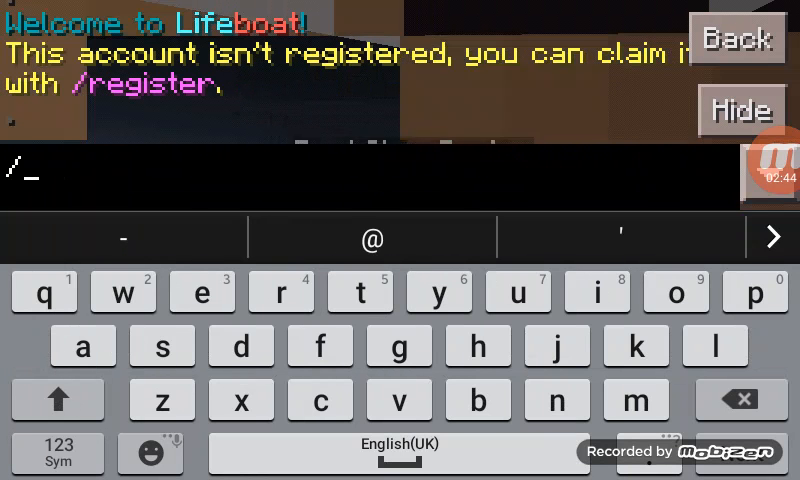
Step: Send /register with a password on LifeBoat under the new name
type("register")
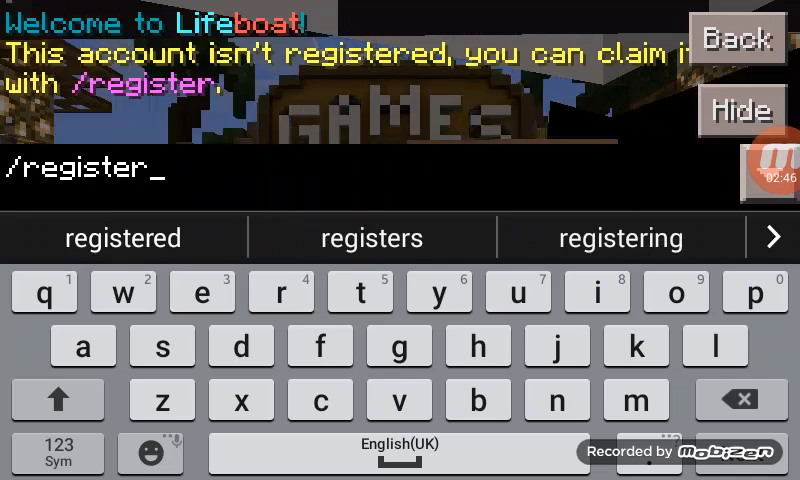
key("enter")
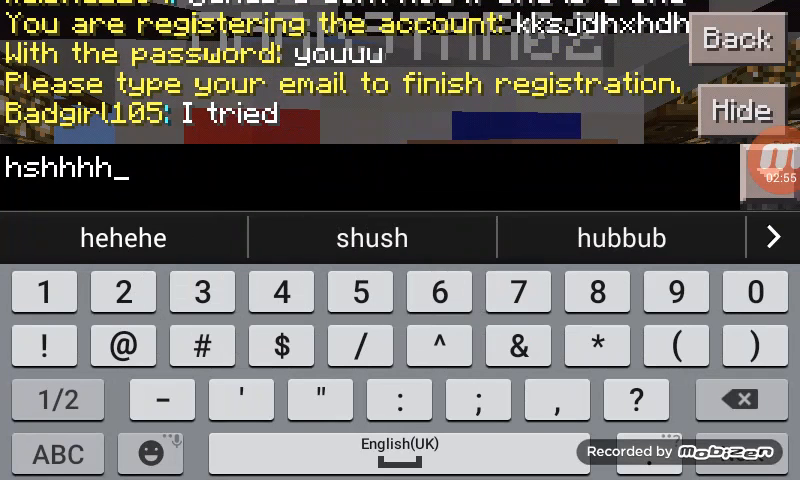
Step: Submit the gmail email address so LifeBoat replies 'You are now registered'
left_click(124, 346)
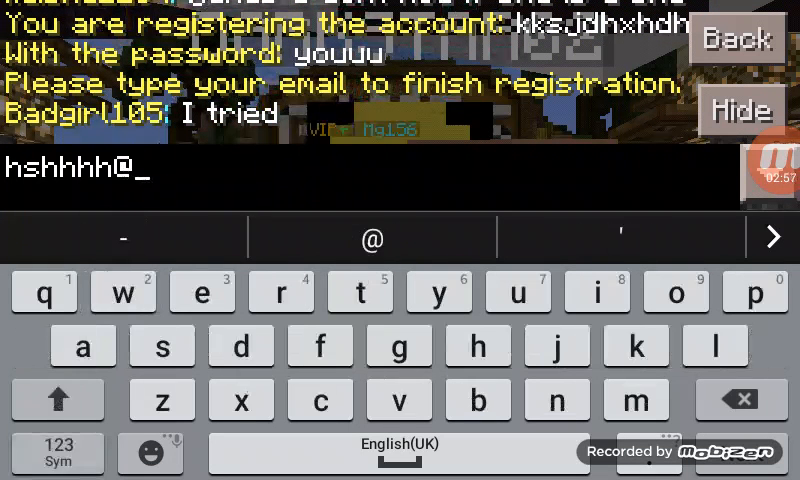
type("gamil.com")
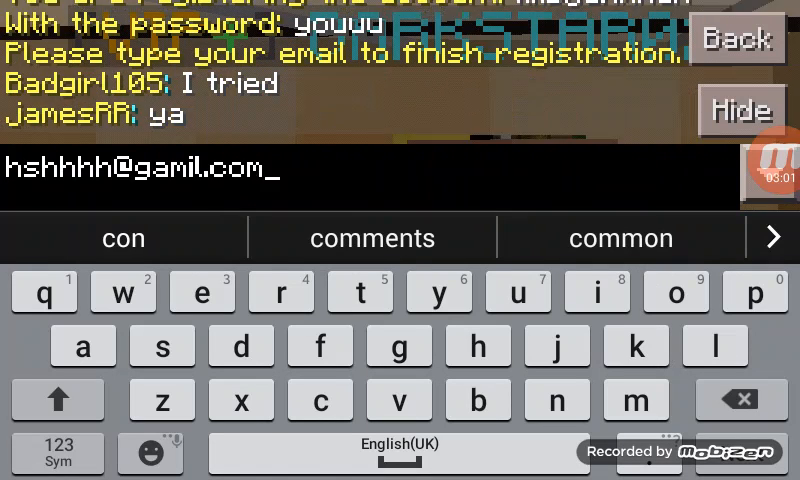
key("Enter")
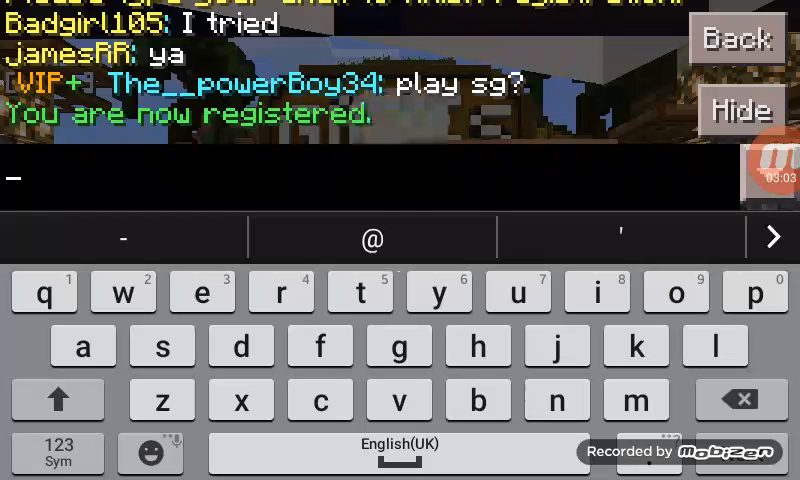
type("youuu")
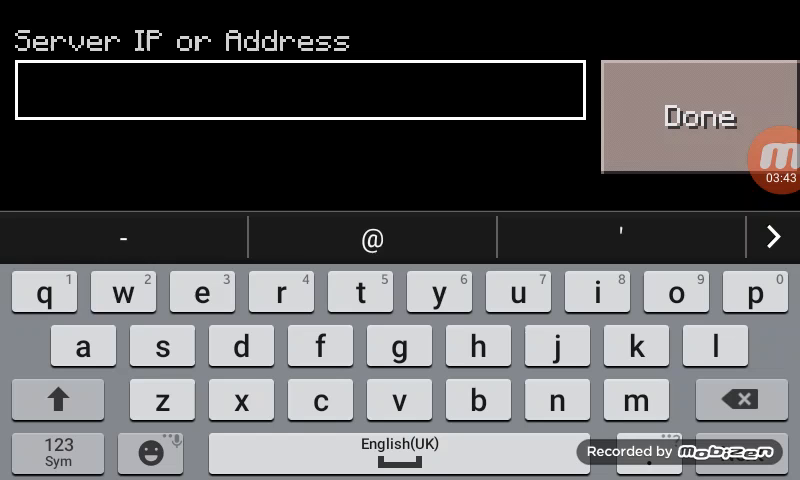
Step: Save sw.lbsg.net (port 19132) named 'jsnd' as a second server in the Play list
type("sw.lbs")
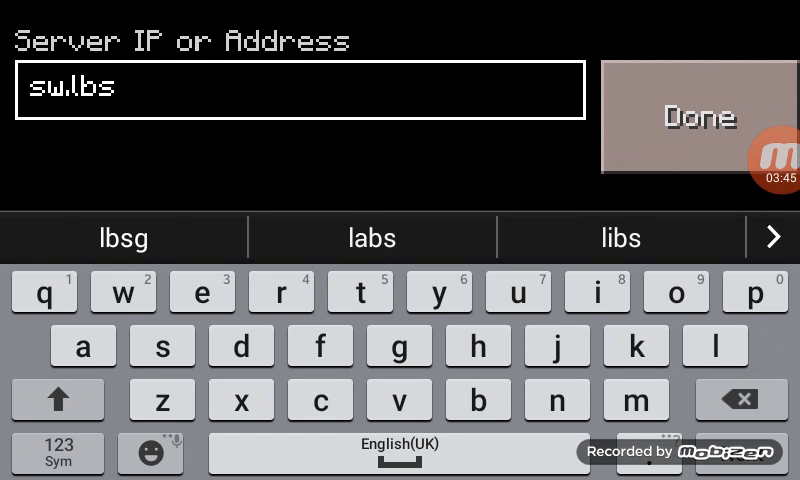
left_click(696, 116)
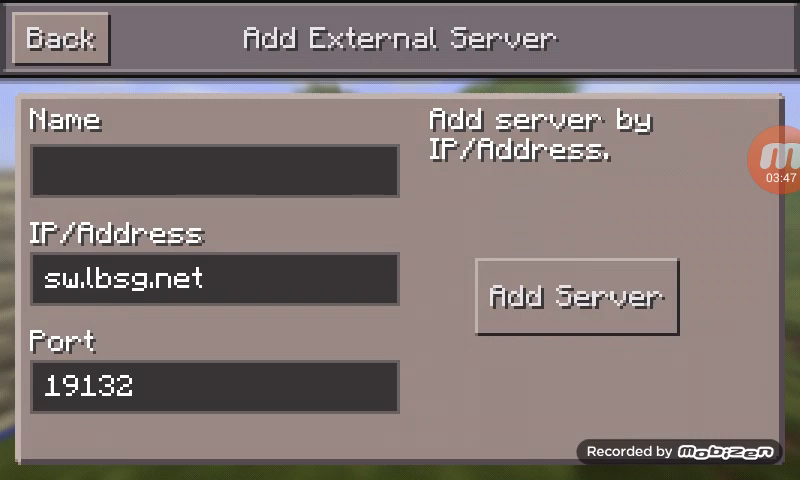
type("jsnd")
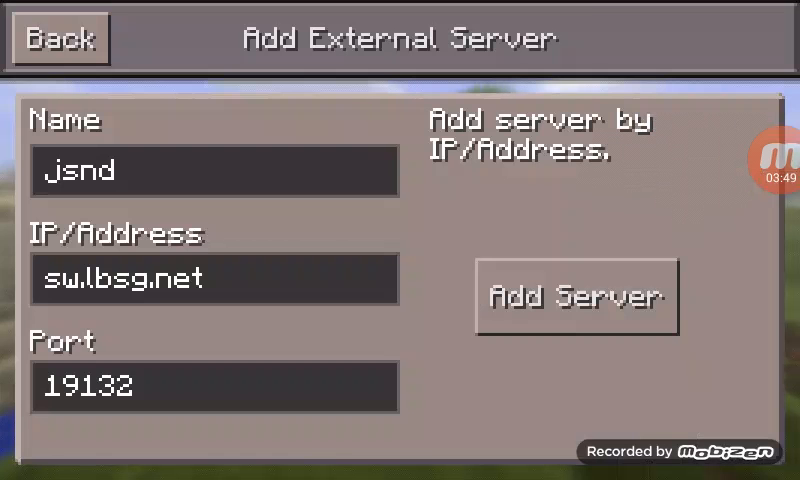
left_click(576, 296)
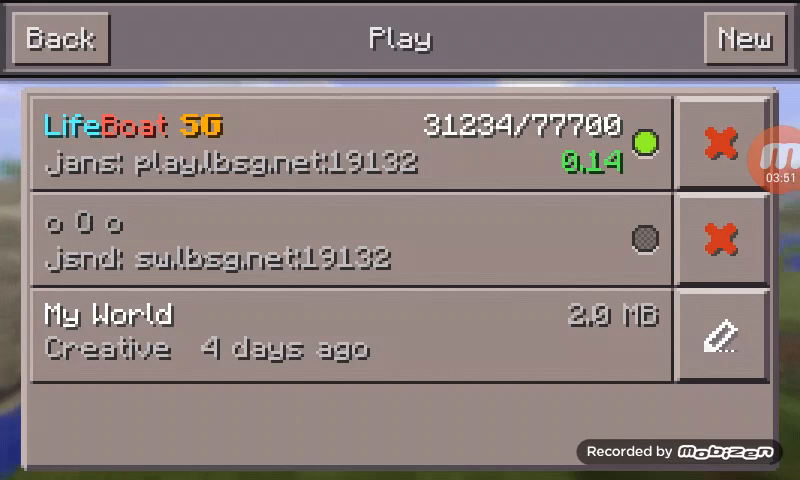